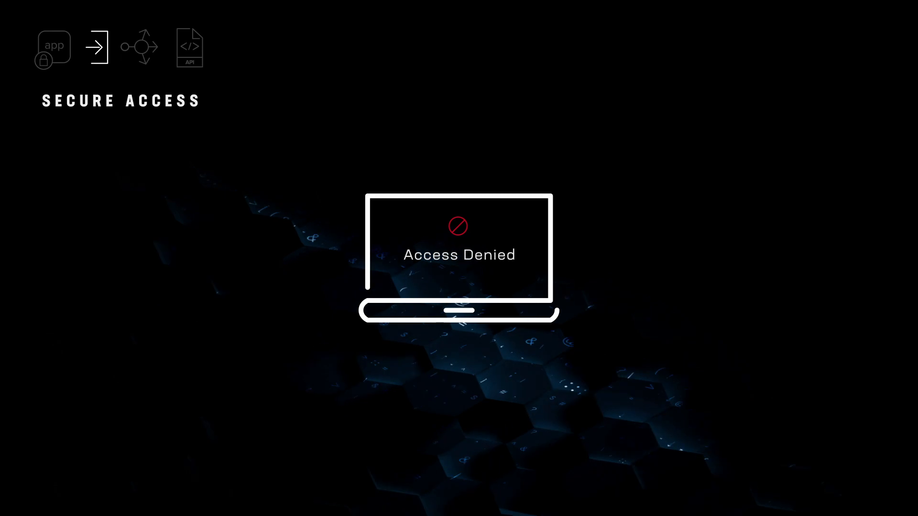
click(140, 46)
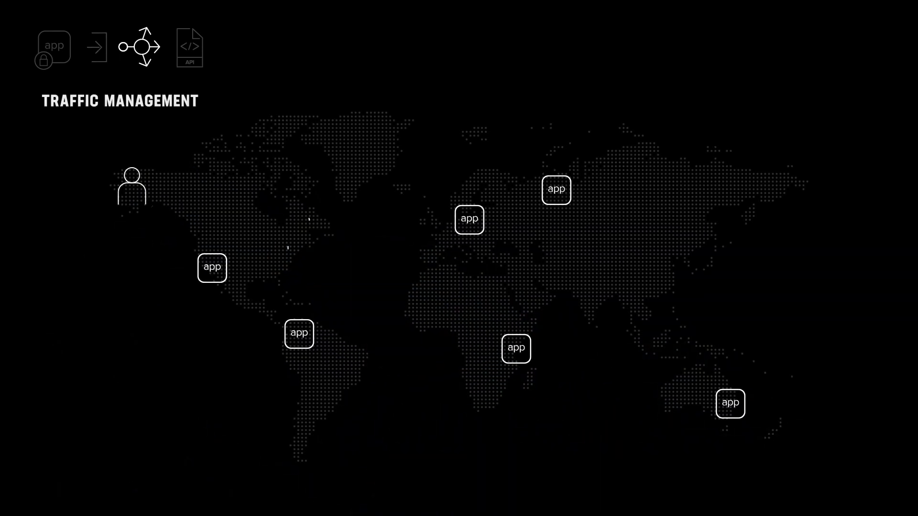